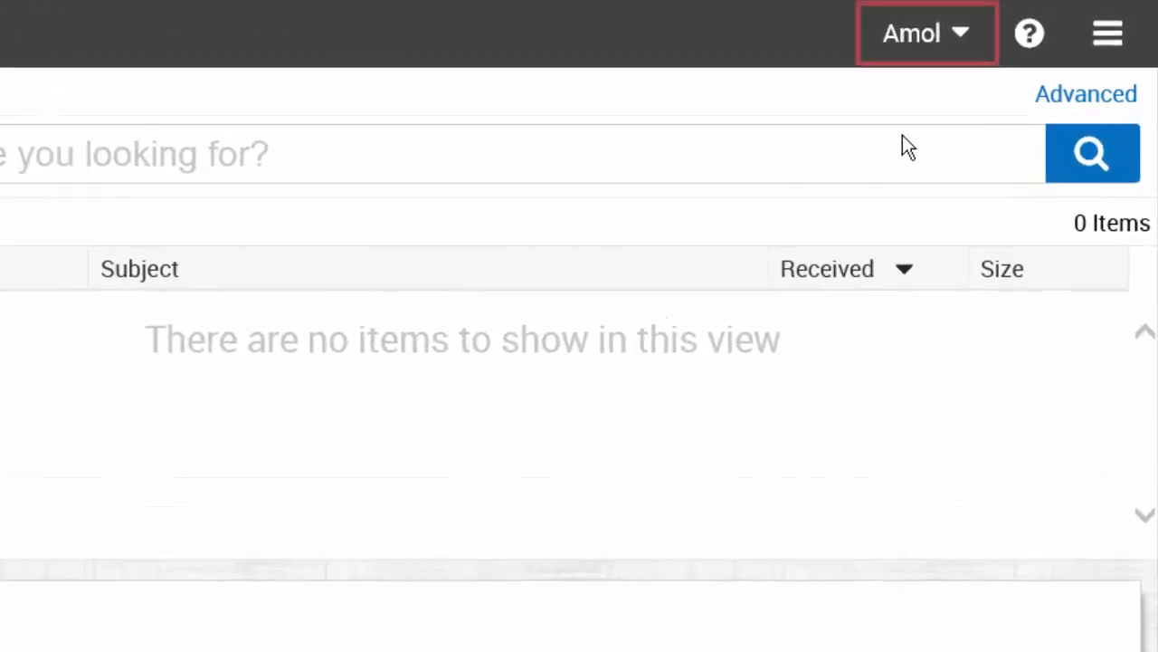
Reach the Archive Groups page of Preferences via the user-name menu, listing Email and File groups
left_click(927, 32)
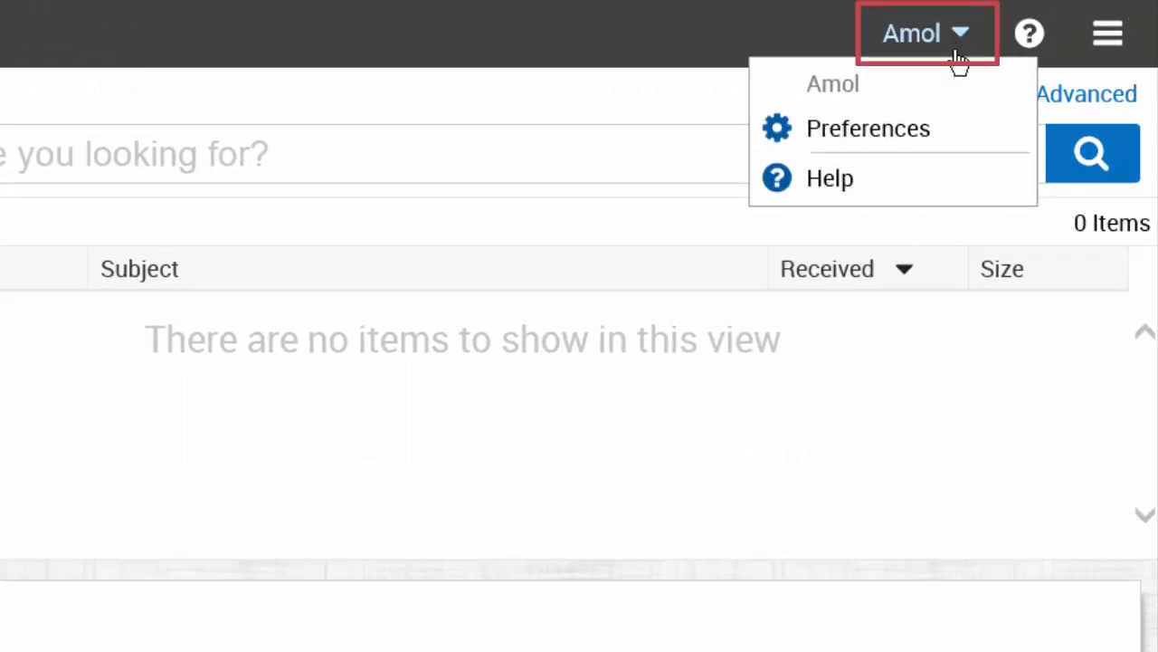
left_click(868, 127)
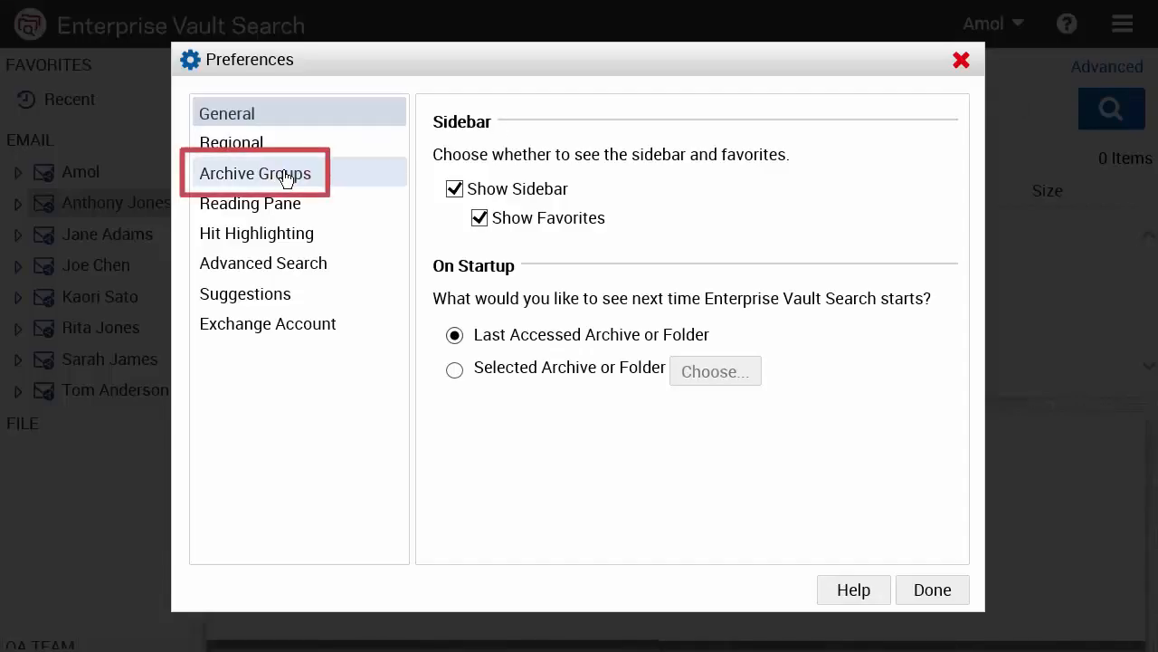
left_click(253, 174)
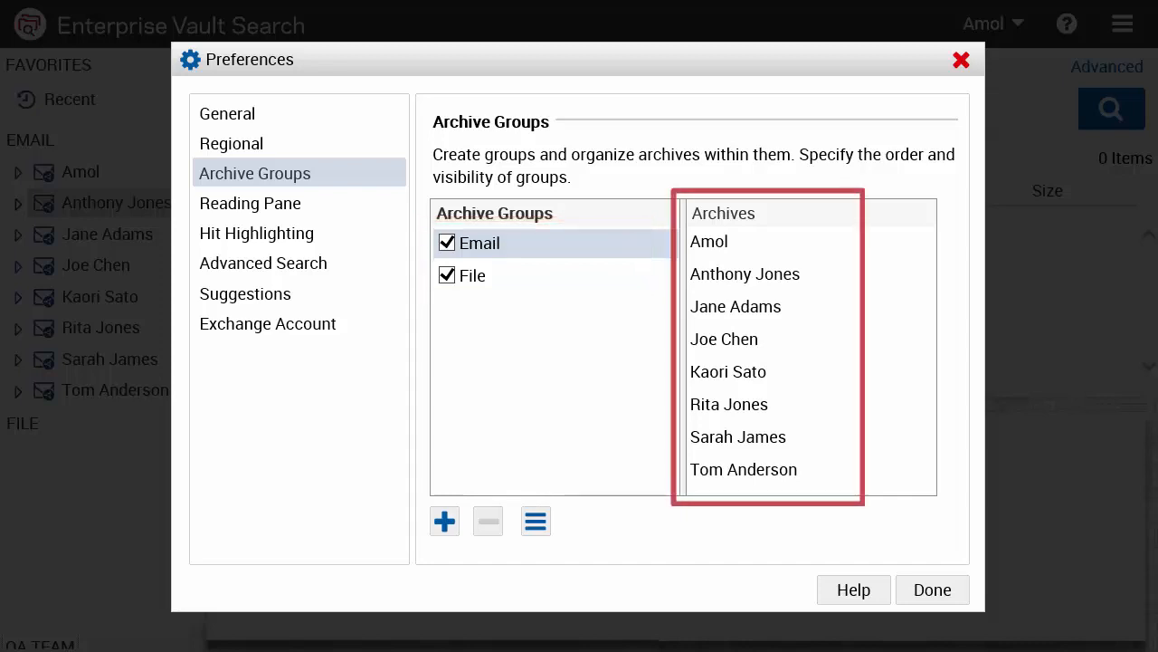
Add a new archive group named 'Sales team' below Email and File
left_click(445, 522)
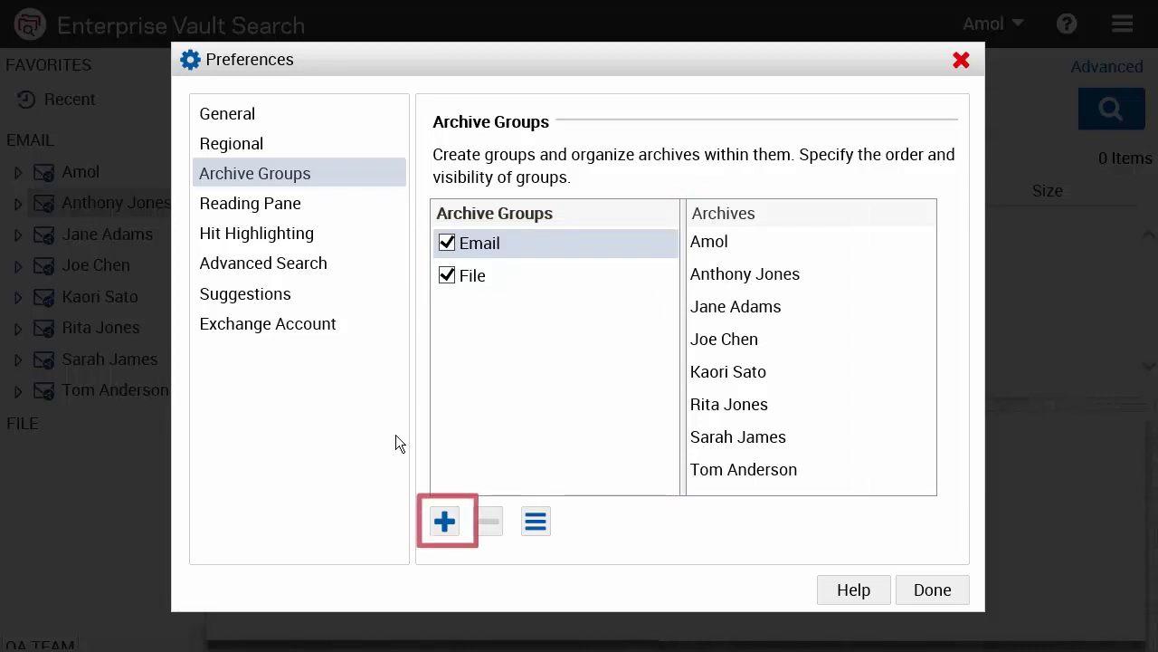
left_click(443, 522)
type("Sales team")
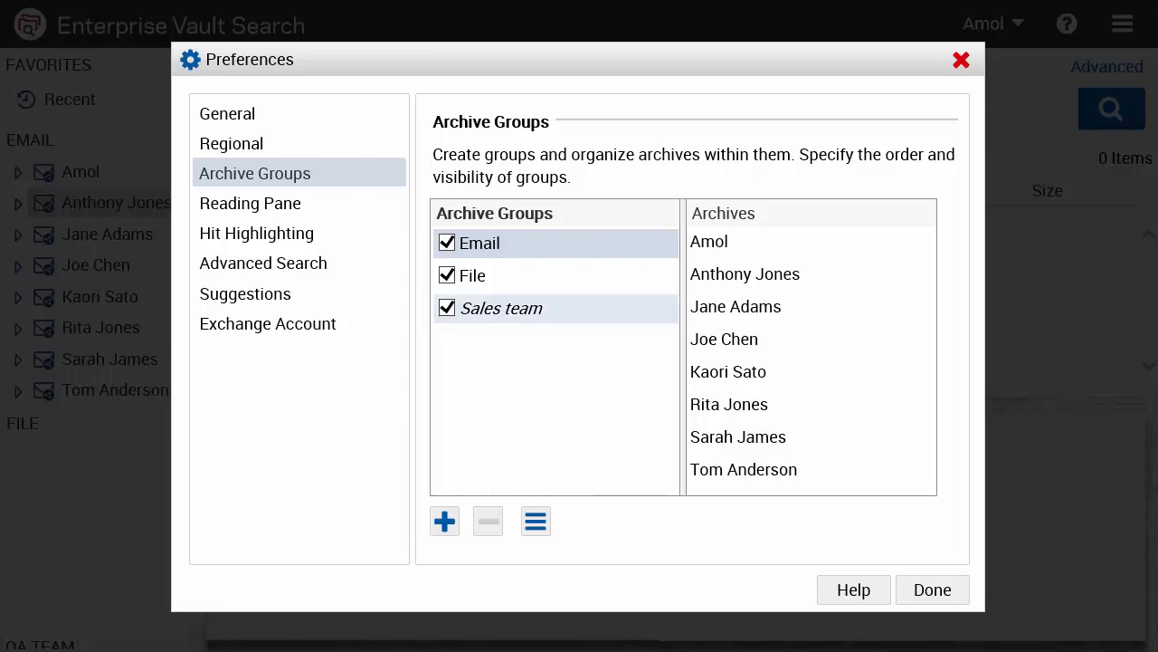
left_click(746, 274)
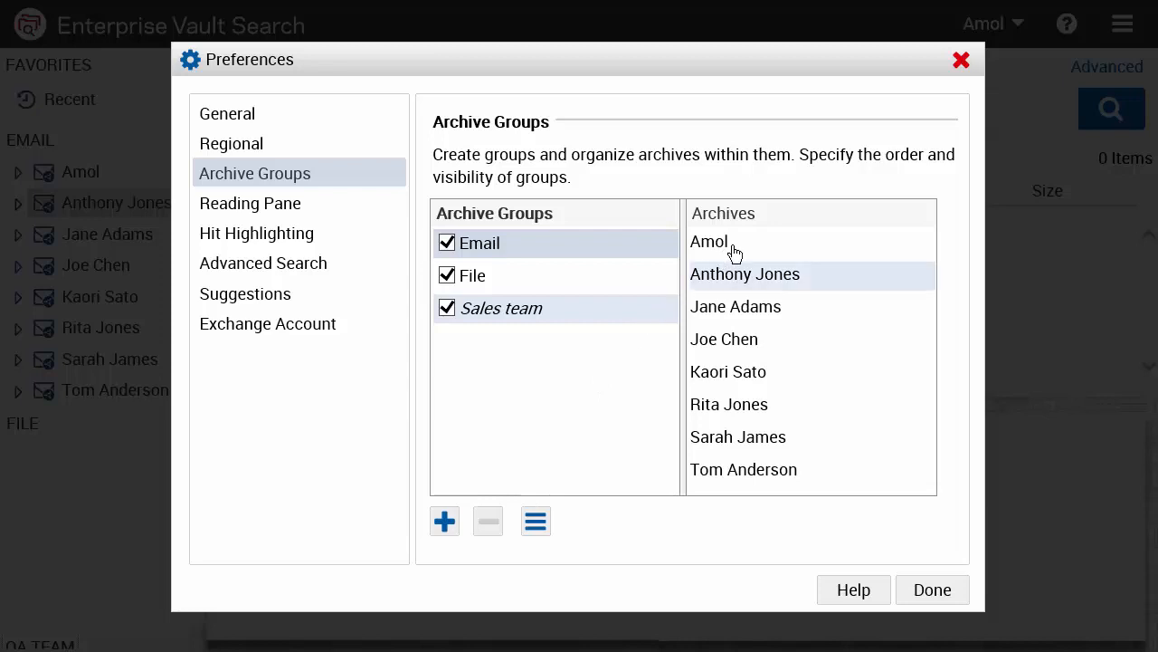
right_click(745, 273)
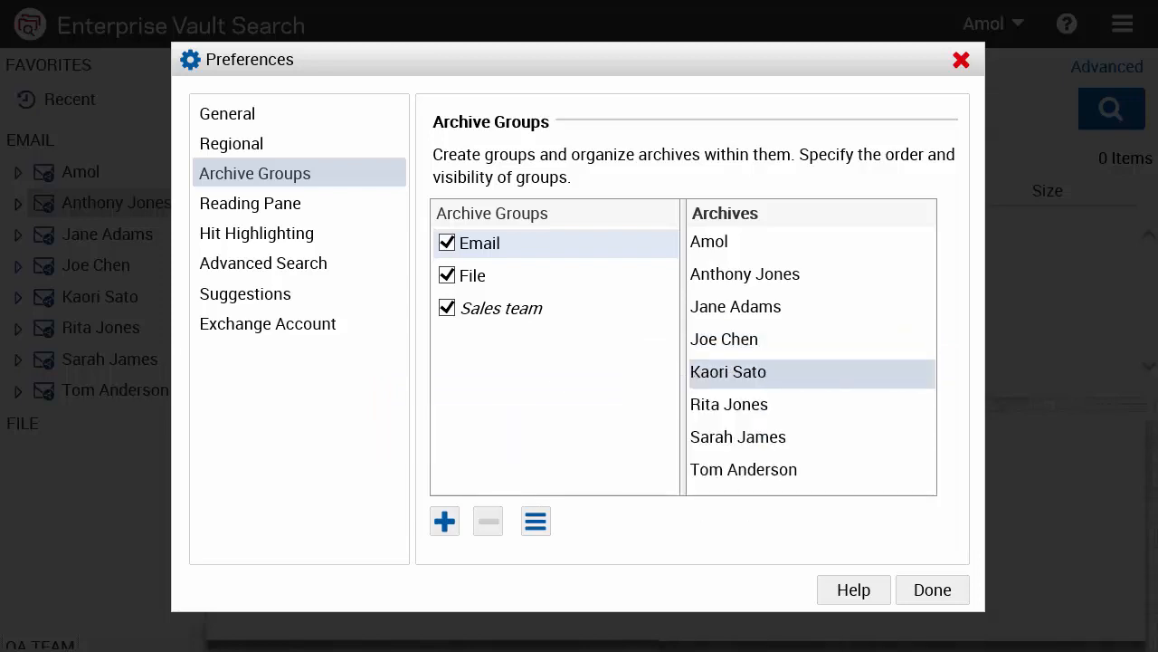
left_click(445, 522)
type("QA team")
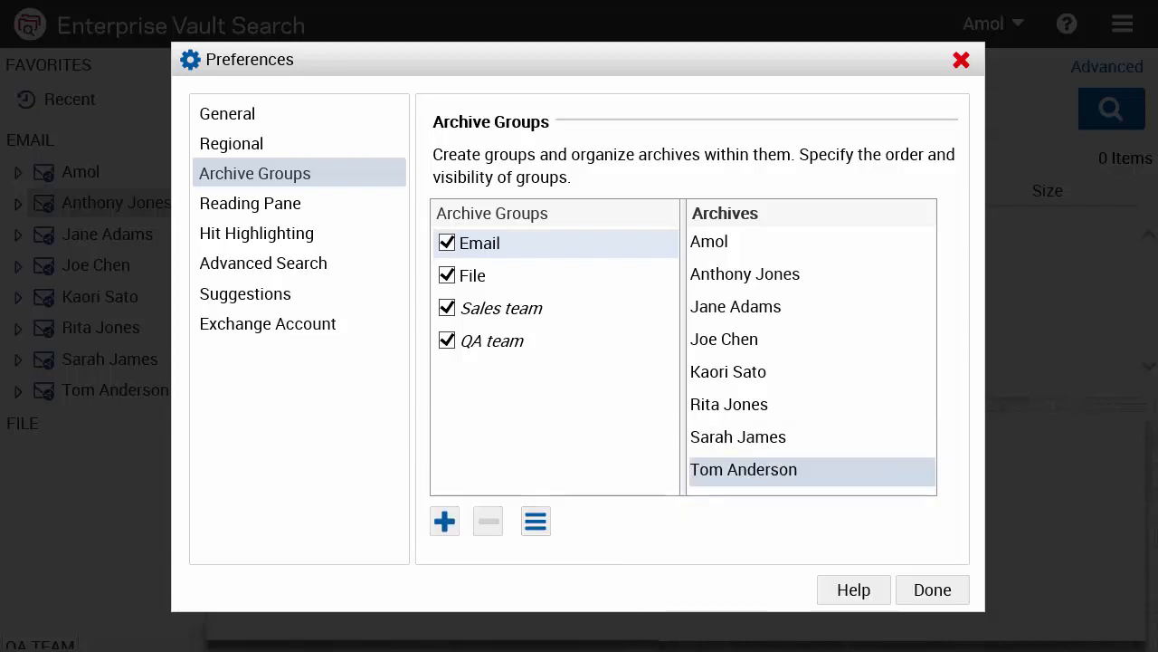
left_click(500, 308)
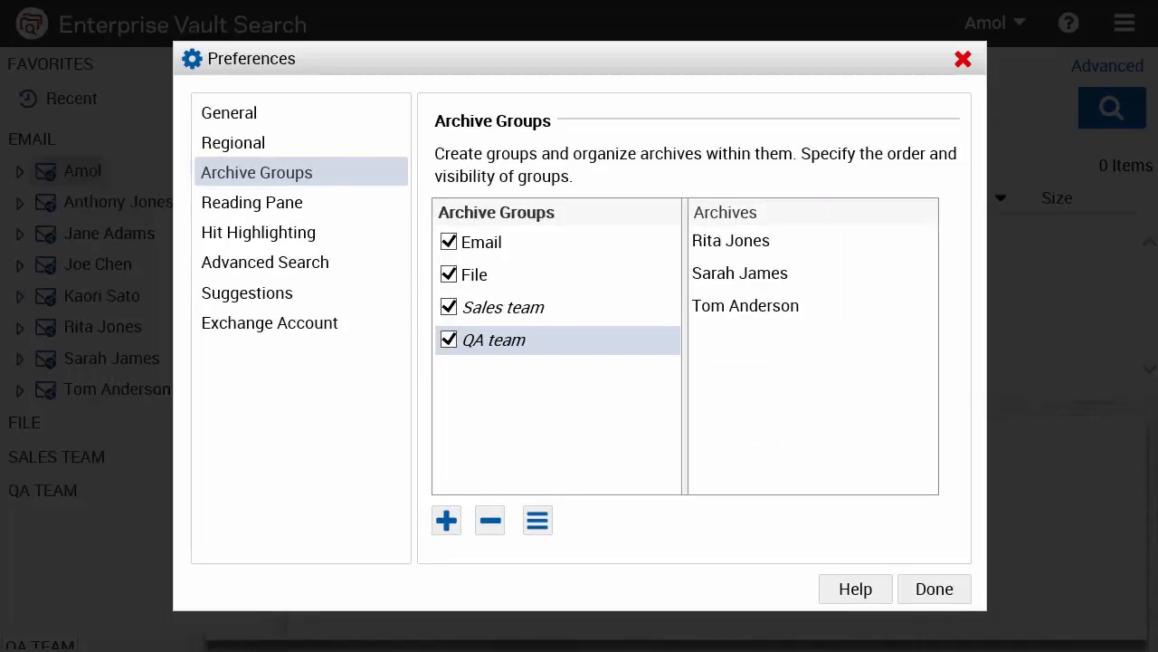
Close Preferences with Done and expand Sales Team and QA Team in the sidebar to show their archives
left_click(536, 520)
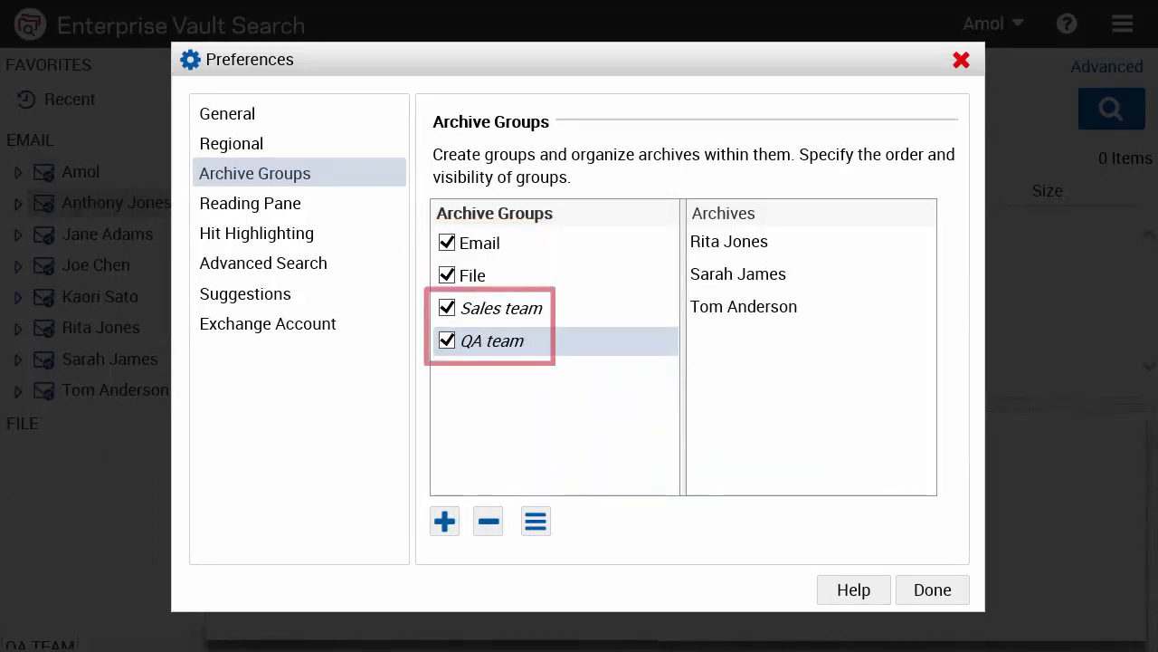
left_click(932, 590)
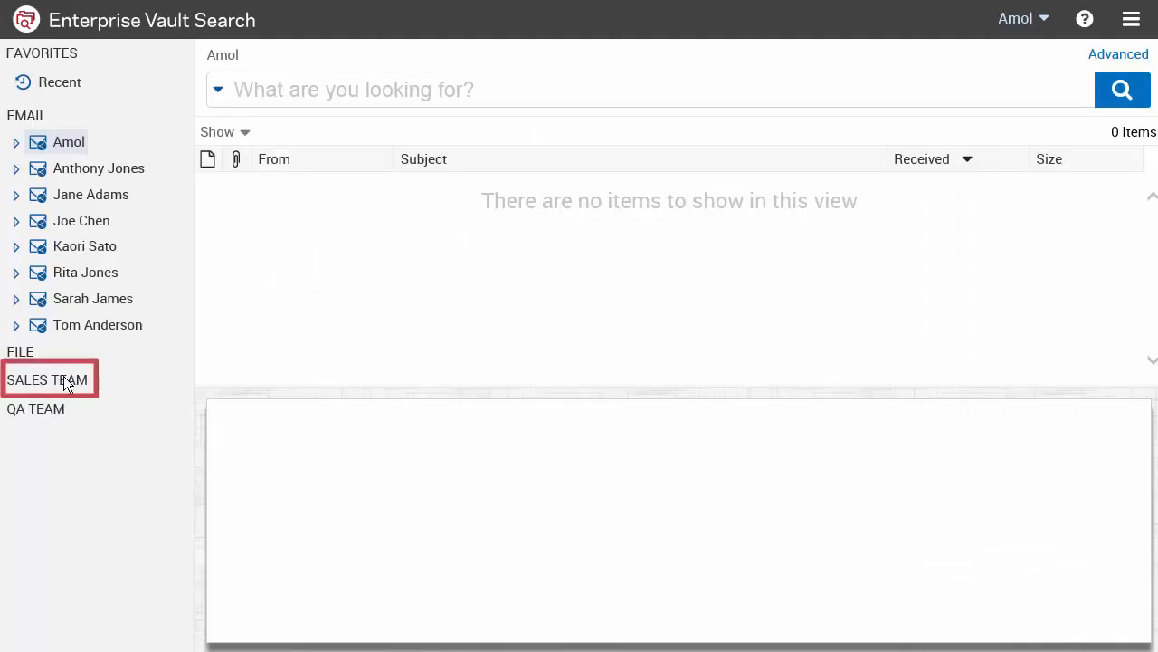
left_click(47, 380)
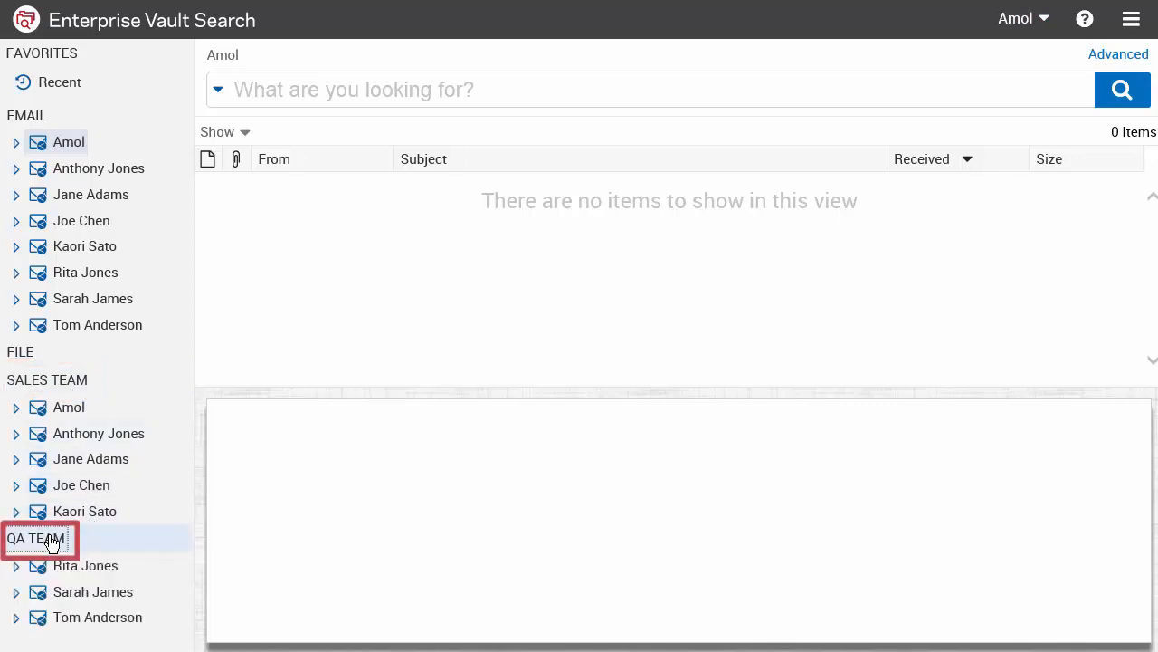